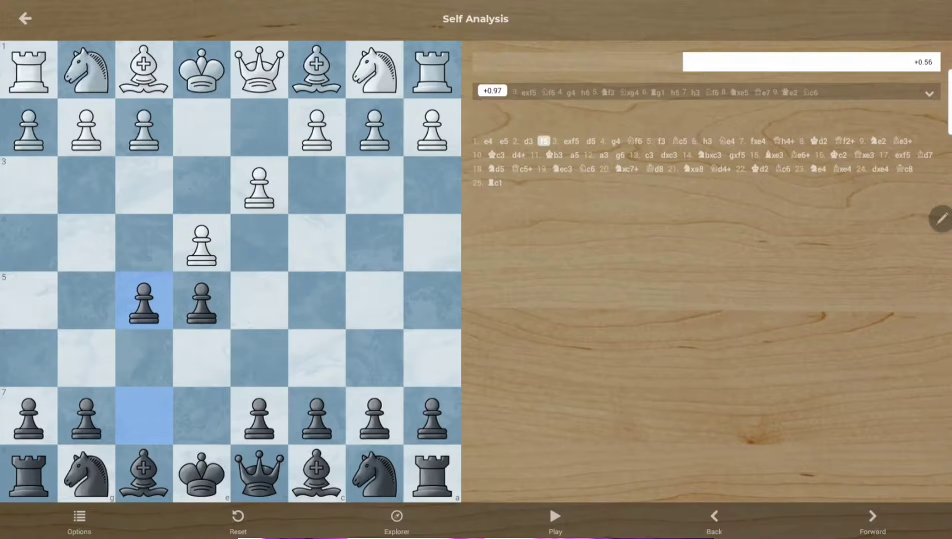
- Play 3. Qh5+ as an alternative third move, then step the main game forward to 11. Kb3
click(258, 69)
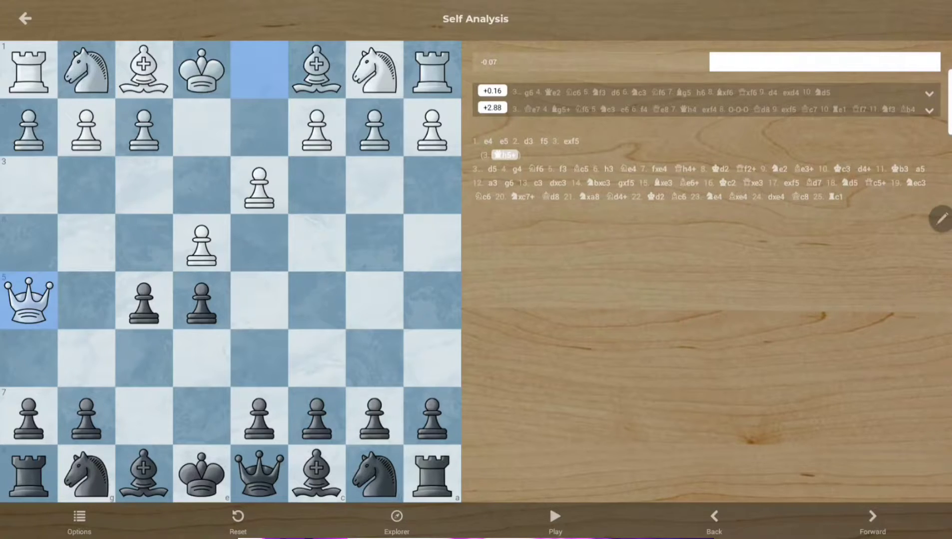
click(872, 519)
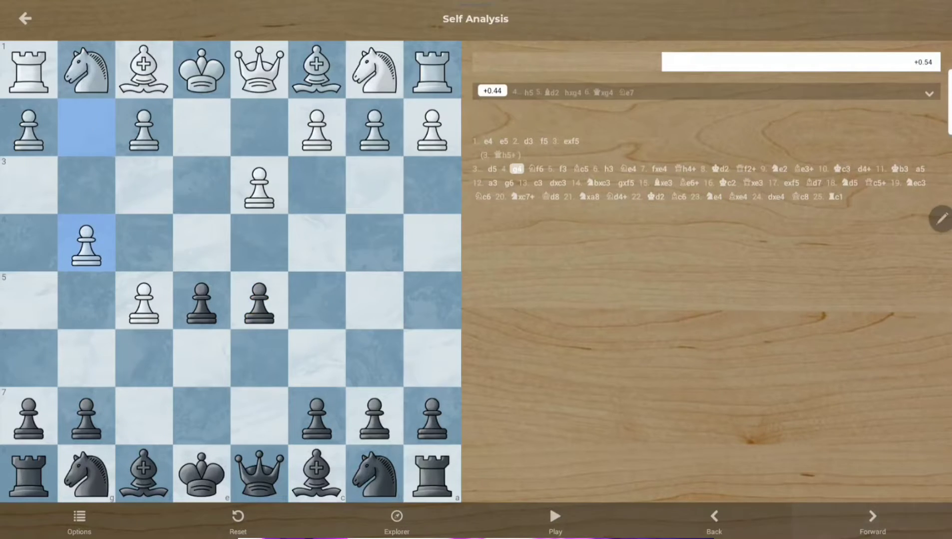
click(872, 520)
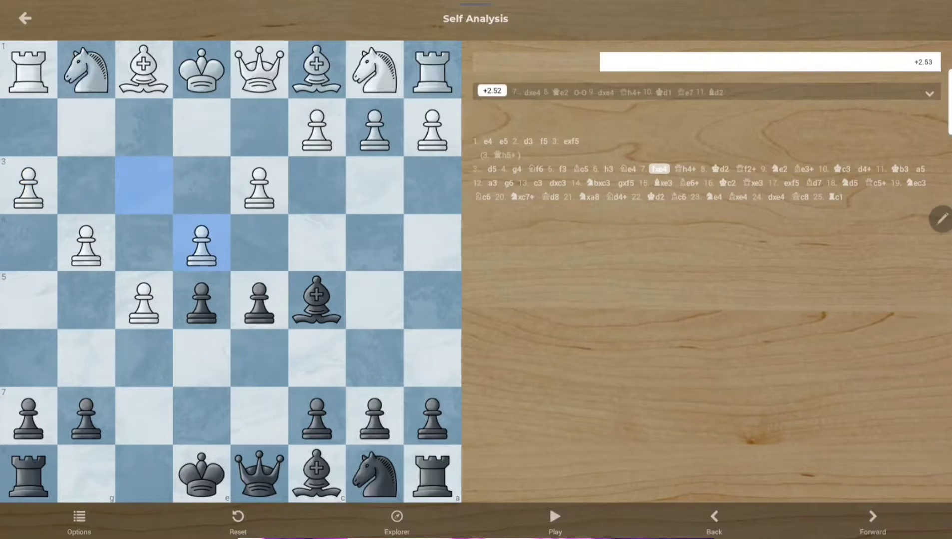
click(872, 516)
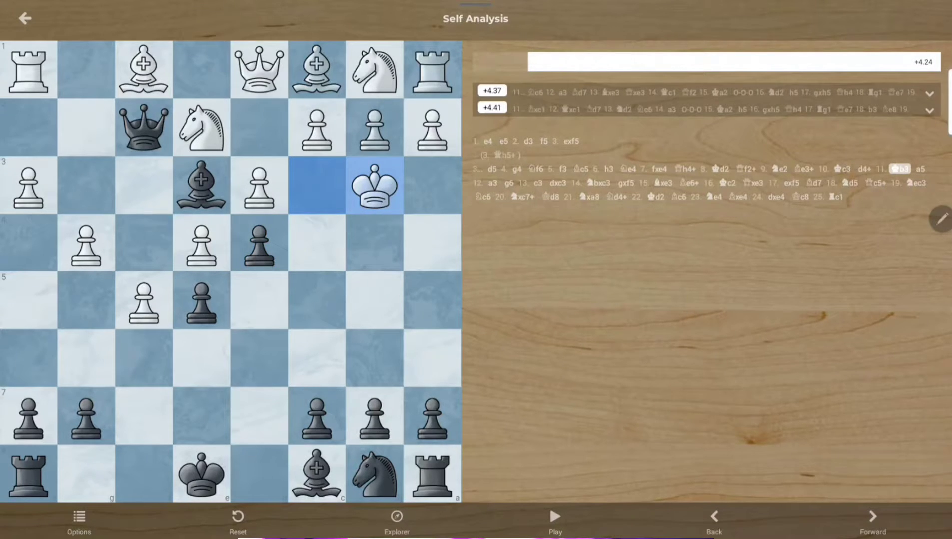
- Create the side line 11... g6 12. fxg6 at Black's eleventh move and return to the main position
click(871, 516)
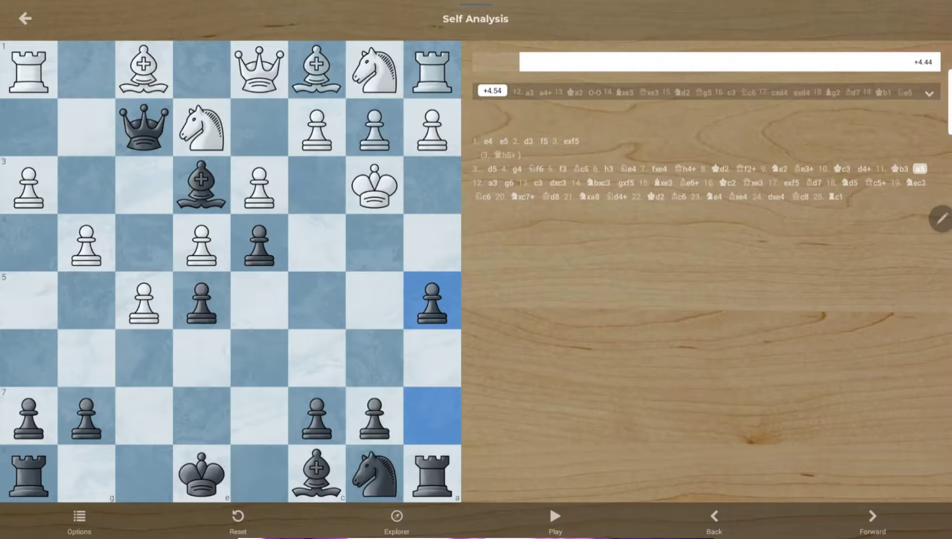
click(713, 522)
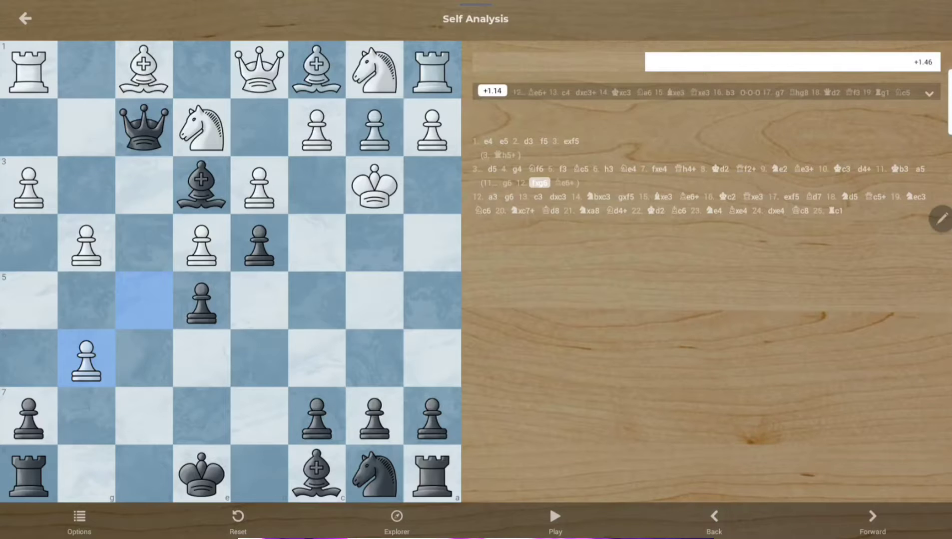
click(713, 520)
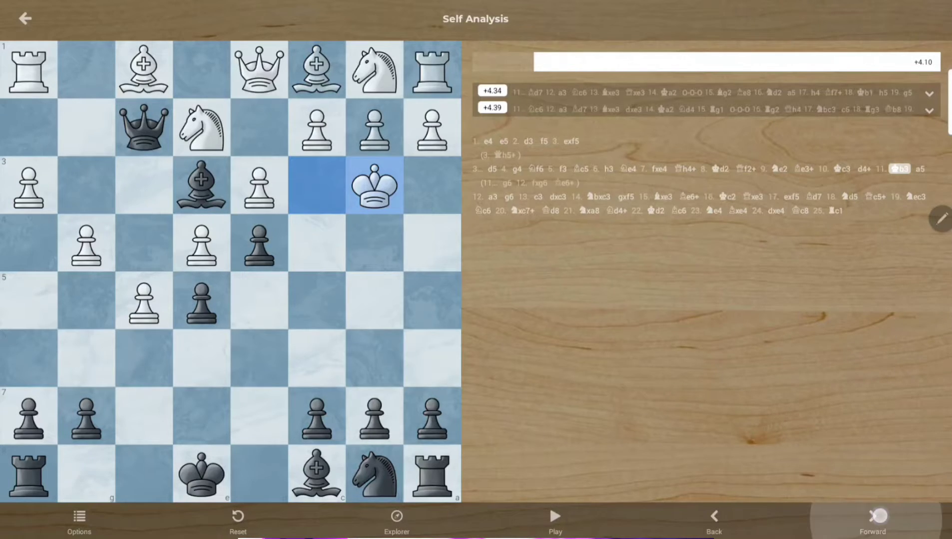
- Continue the main game from 12. a3 through to 13... dxc3
click(871, 519)
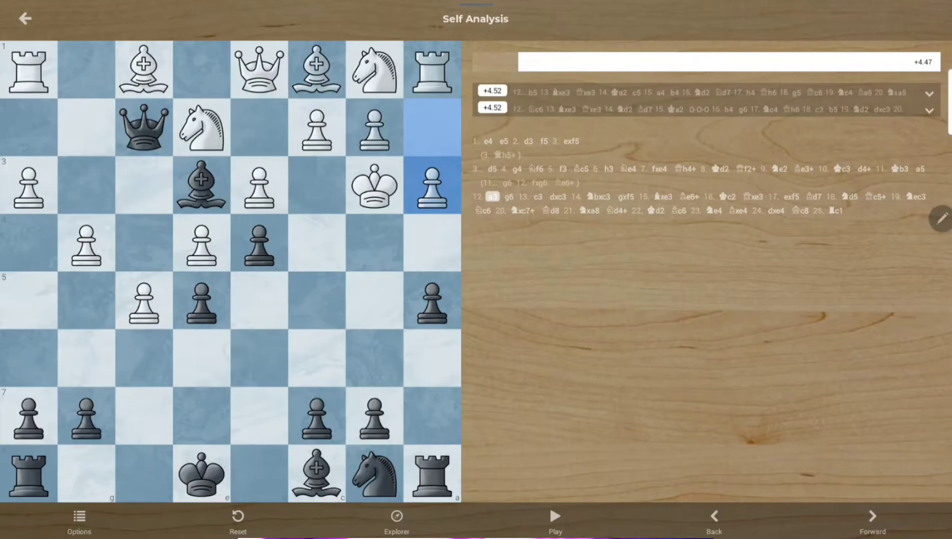
click(872, 519)
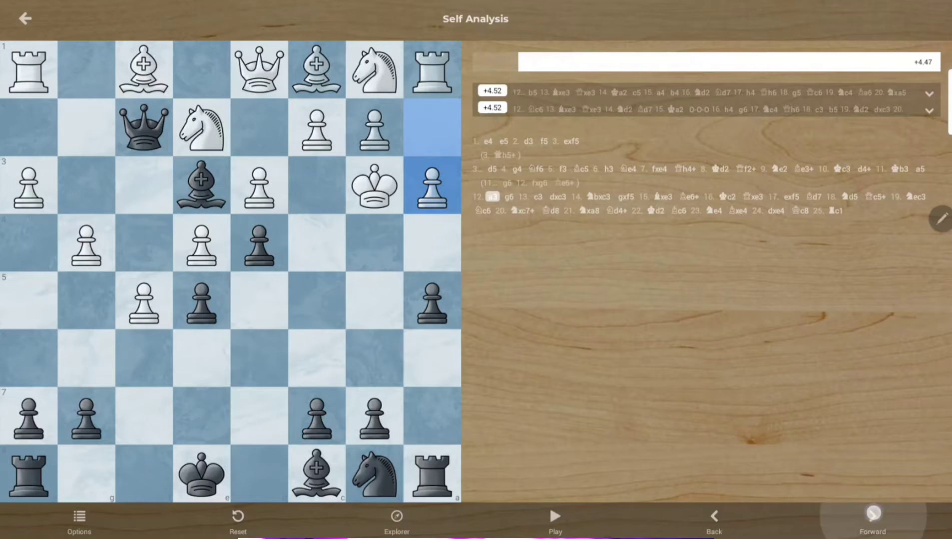
click(872, 516)
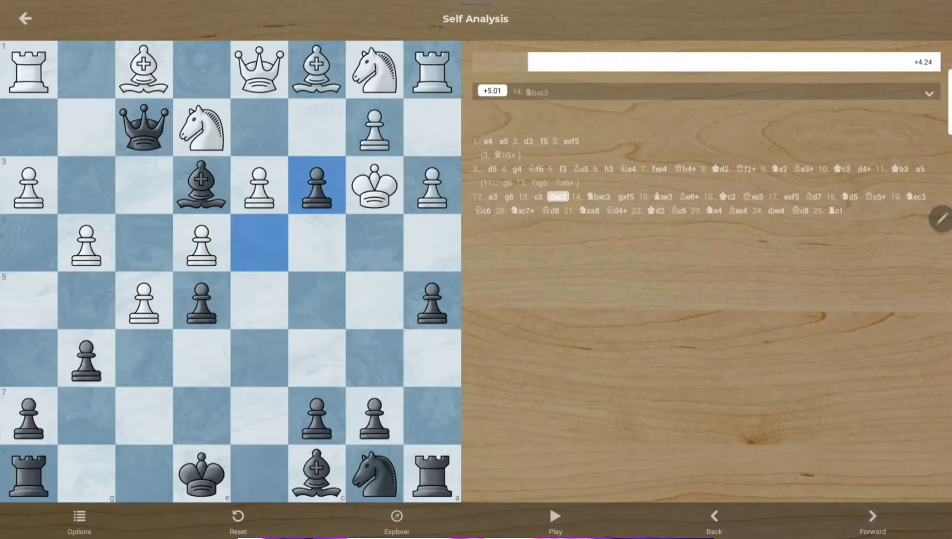
- Step back and forth through main-line moves 13 to 17, reaching Black's seventeenth move
click(713, 520)
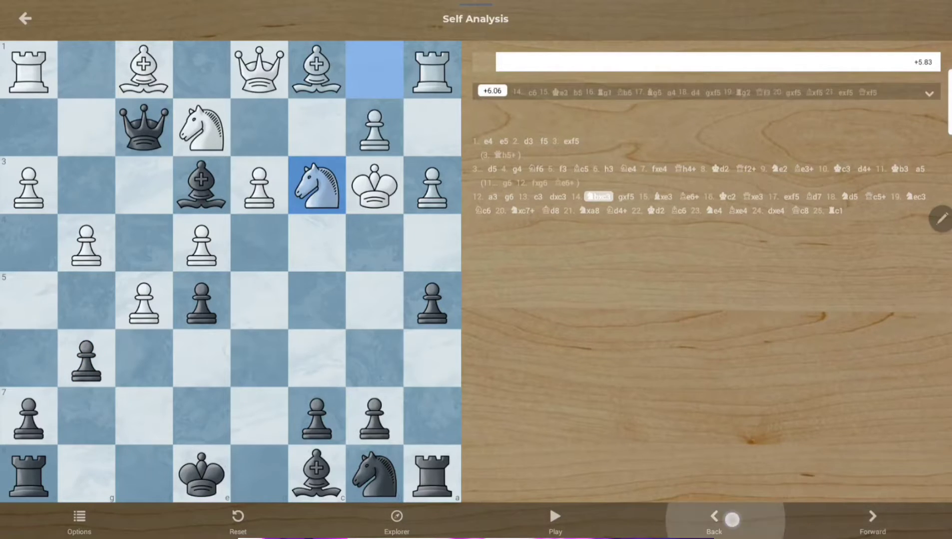
click(872, 517)
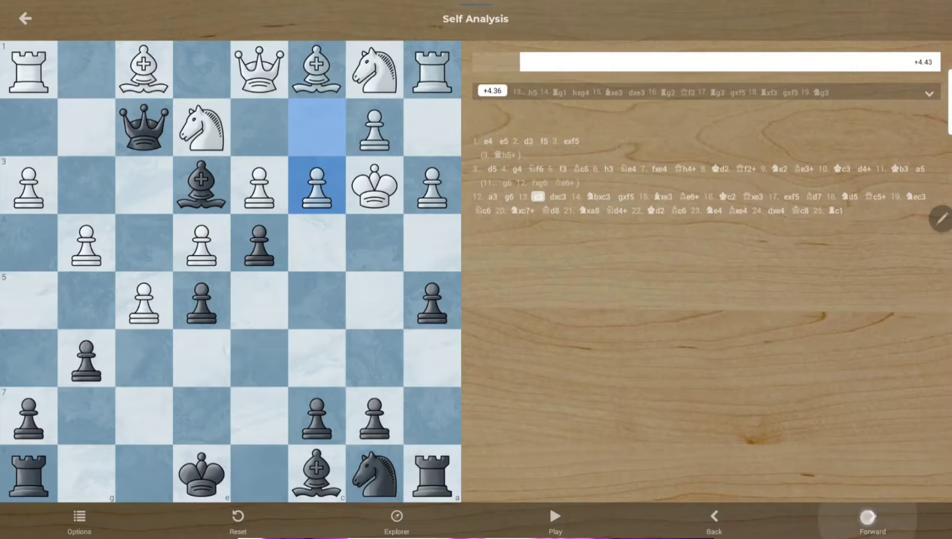
click(872, 519)
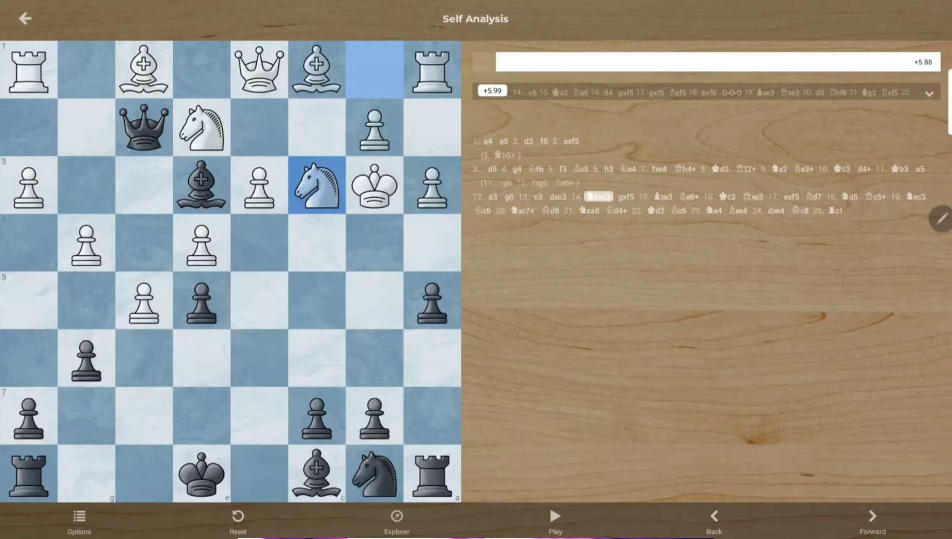
click(873, 520)
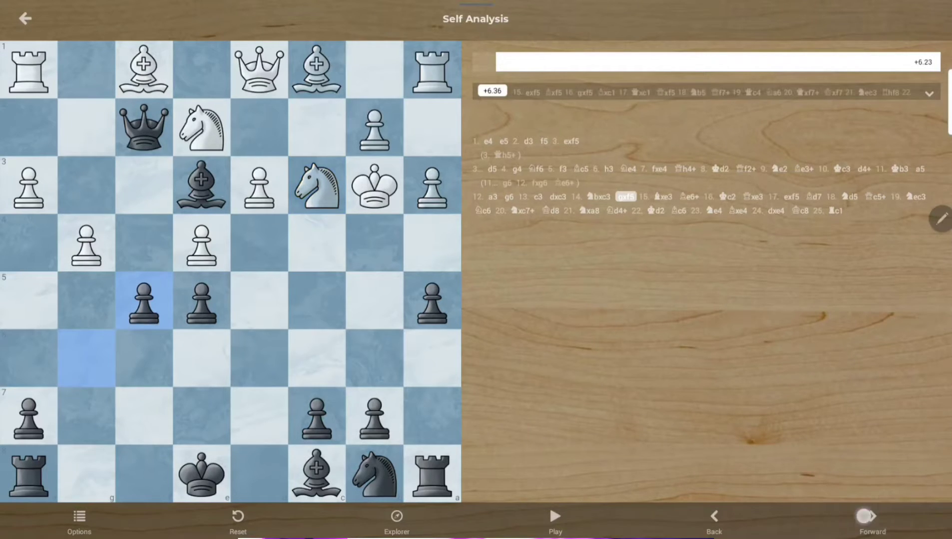
click(872, 520)
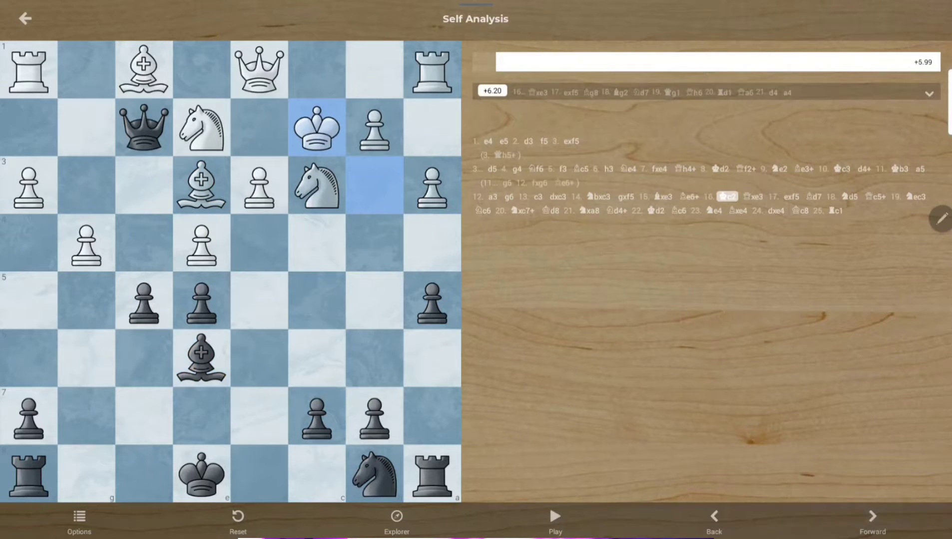
click(872, 518)
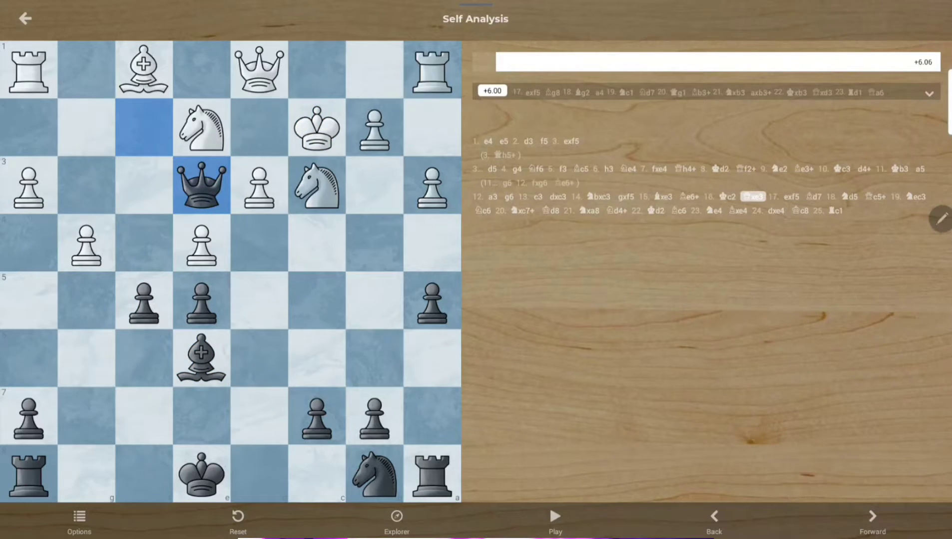
- Add the alternatives 17... a4 and 17... Qf7 18. Bg2 for Black's seventeenth move
click(872, 521)
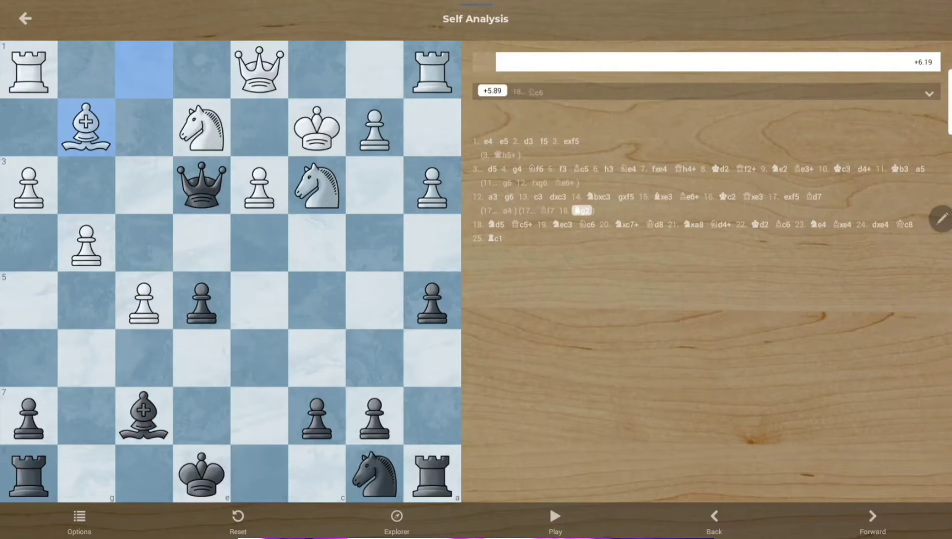
- Continue the side line 18. Bg2 a4 19. Bf1 Bb3+, then review the main game to 24. dxe4
click(872, 520)
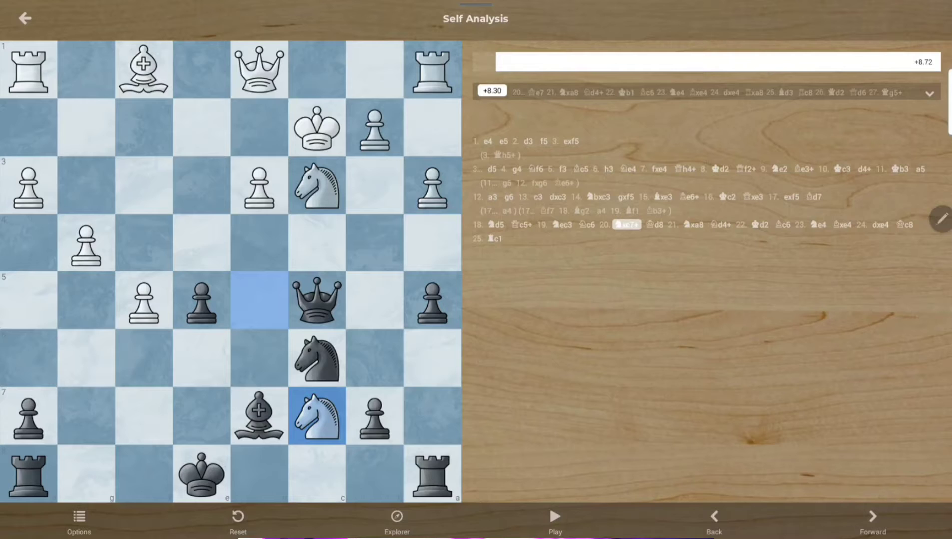
click(872, 516)
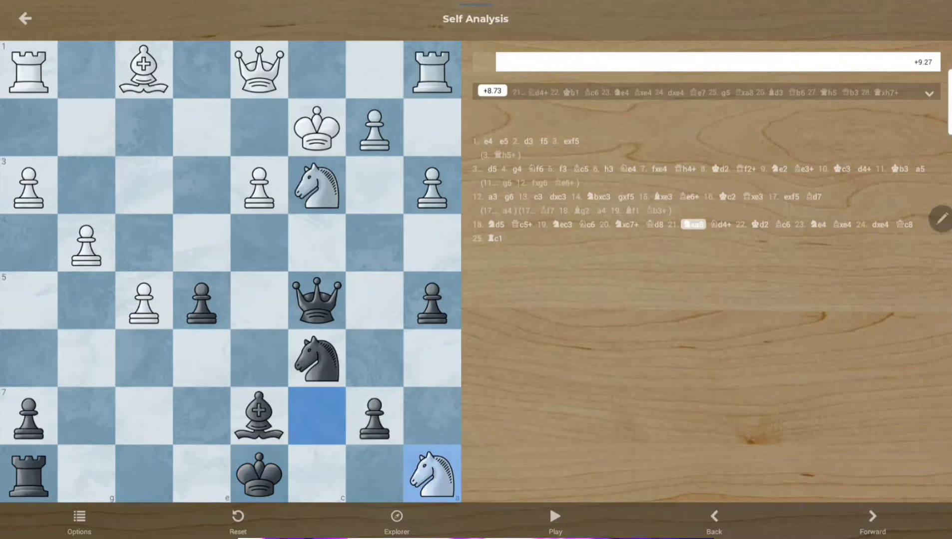
click(872, 516)
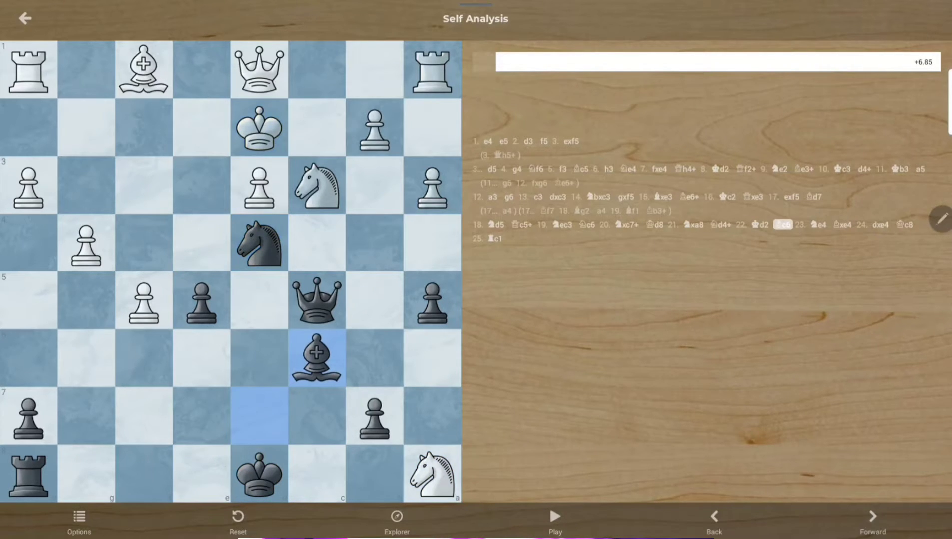
click(872, 517)
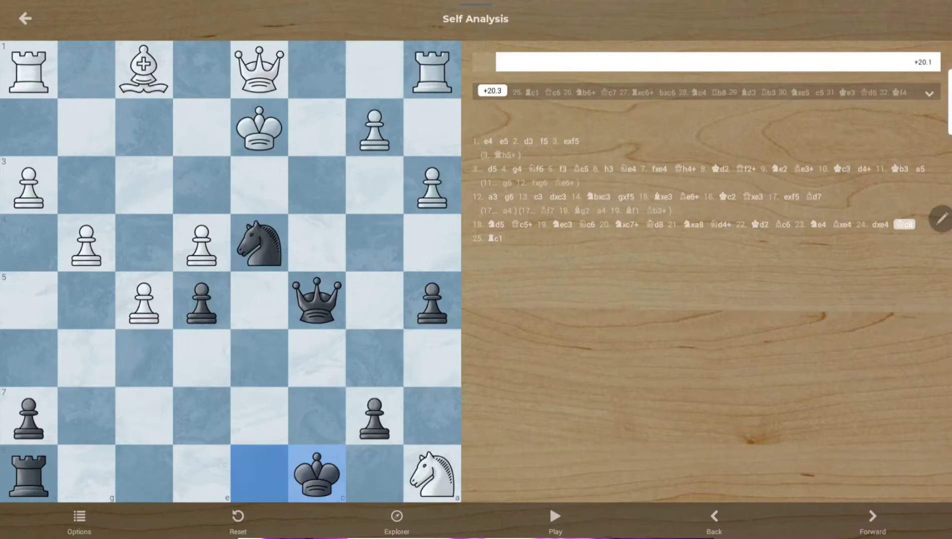
click(714, 519)
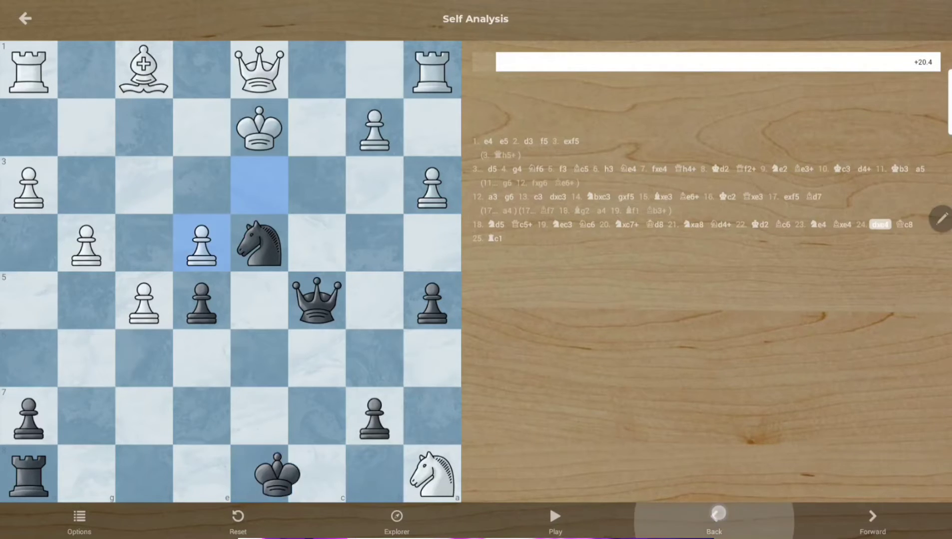
- Play 24... h5 25. Kc3 as a side line with 25. Rc1 as a further alternative
click(713, 519)
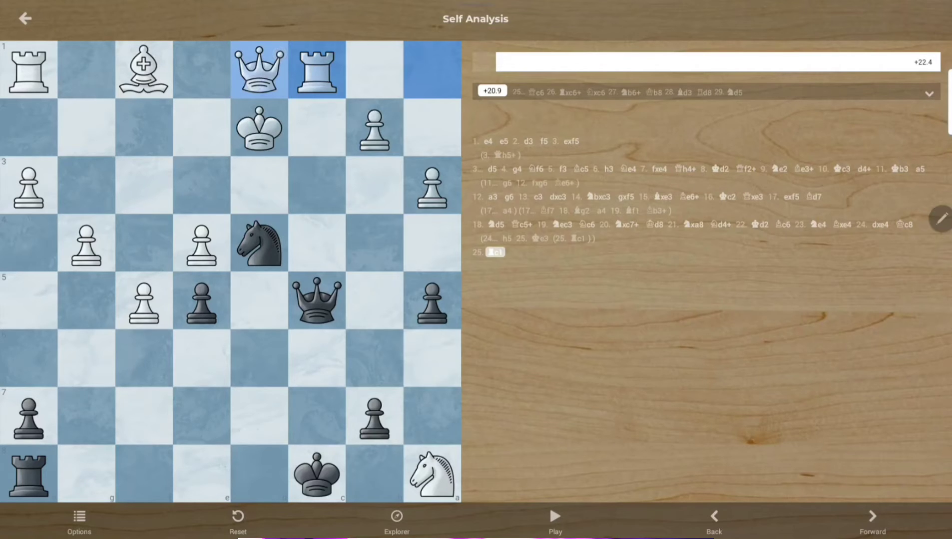
- Add the lines 25. Ke1 h5 26. Rc1 Bb3+ and 25... Bb3+ 26. Qxb3 after 25. Rc1
click(713, 521)
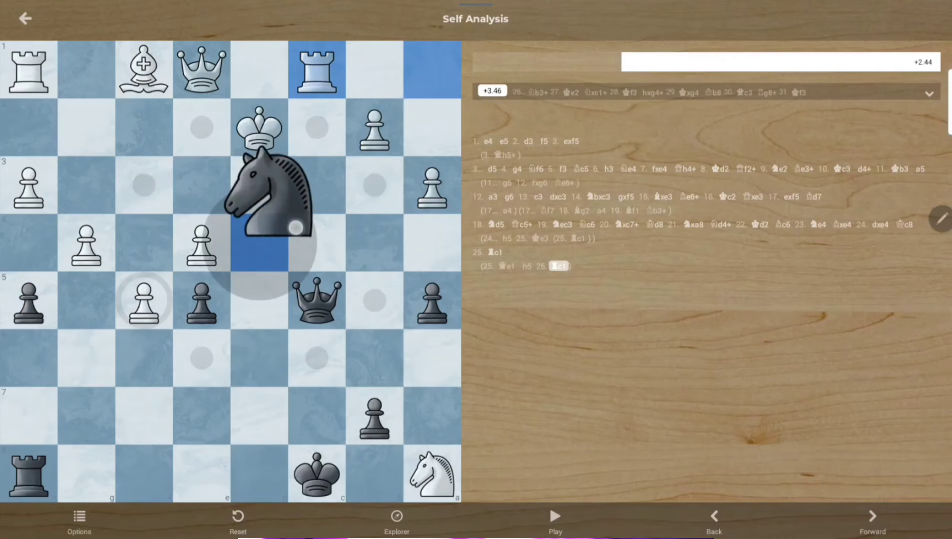
click(871, 519)
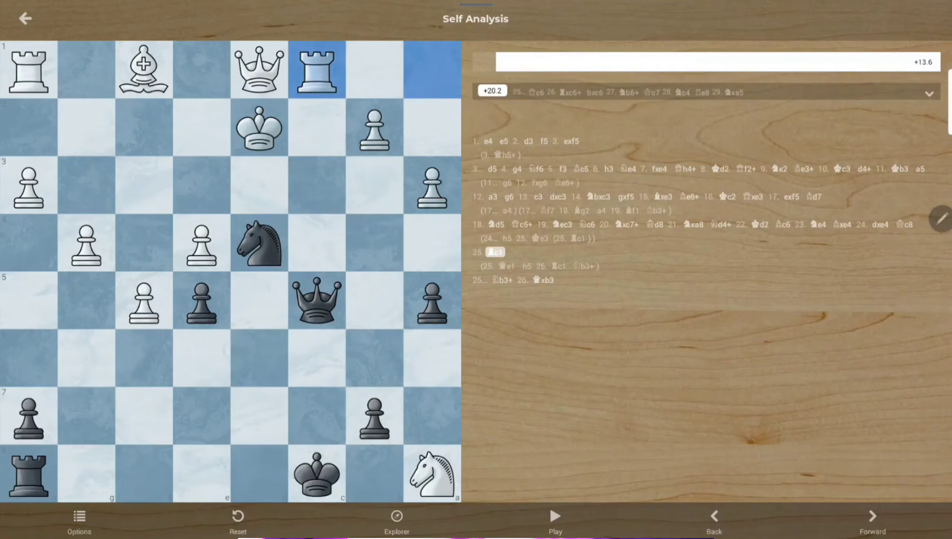
click(872, 520)
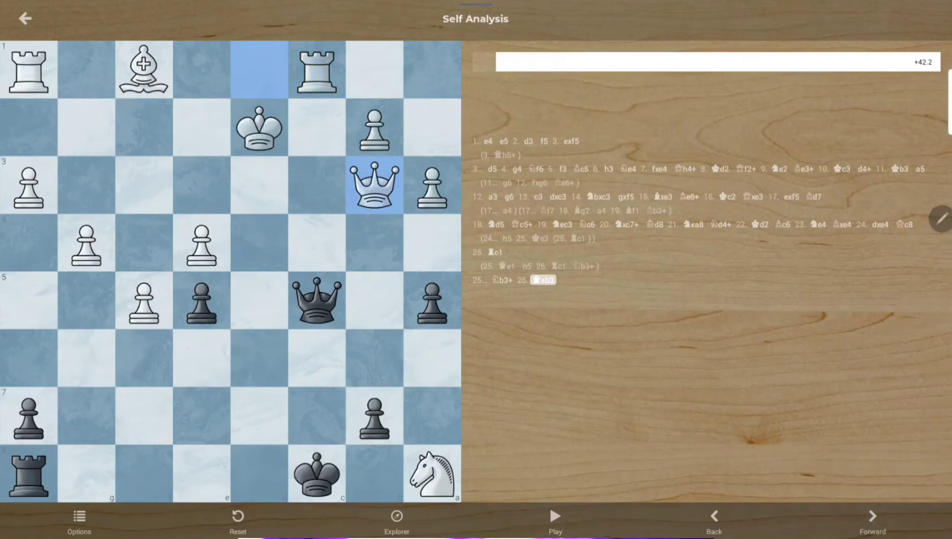